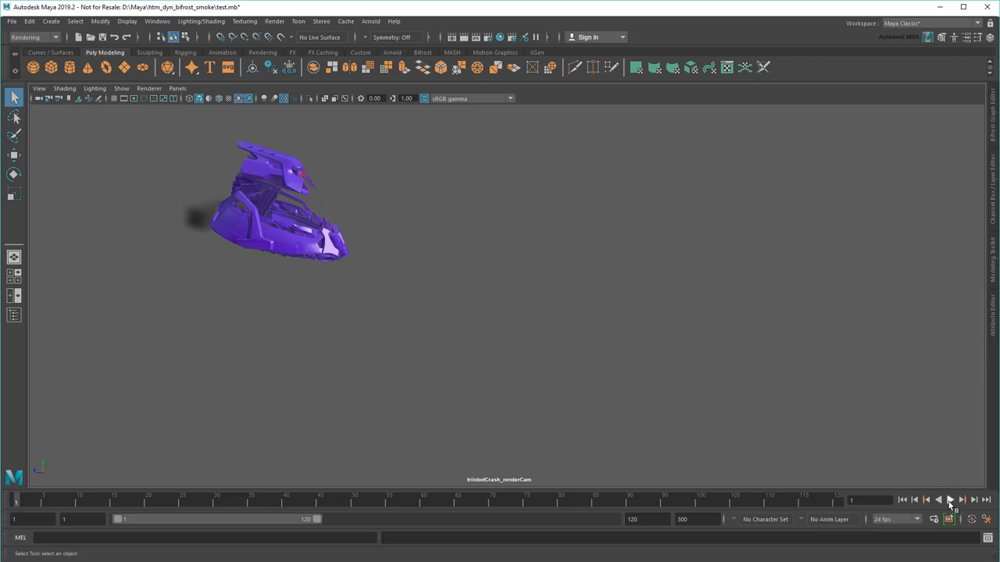
- Play the smoke simulation trailing the purple model and scrub back through the frames
click(949, 500)
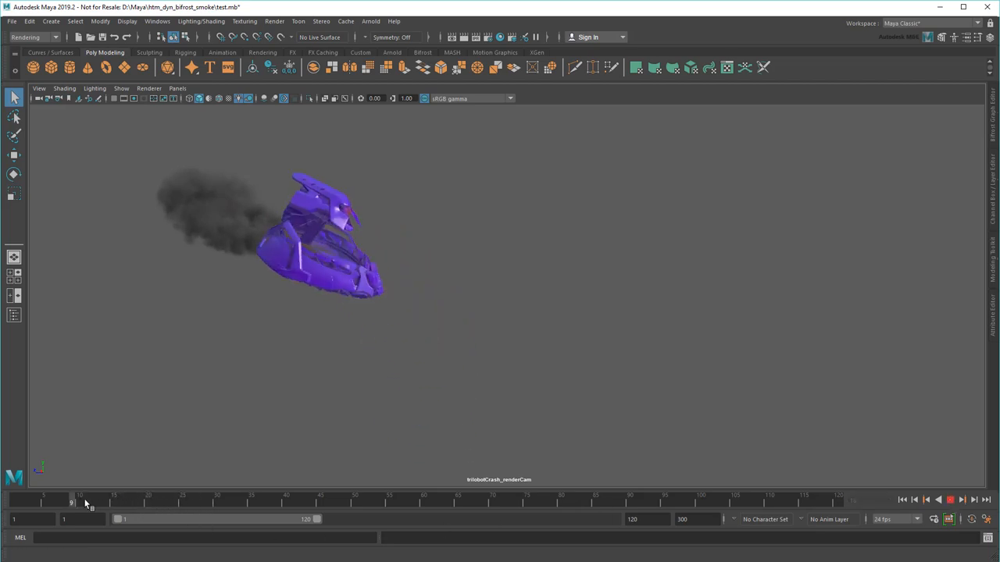
drag(84, 502, 190, 501)
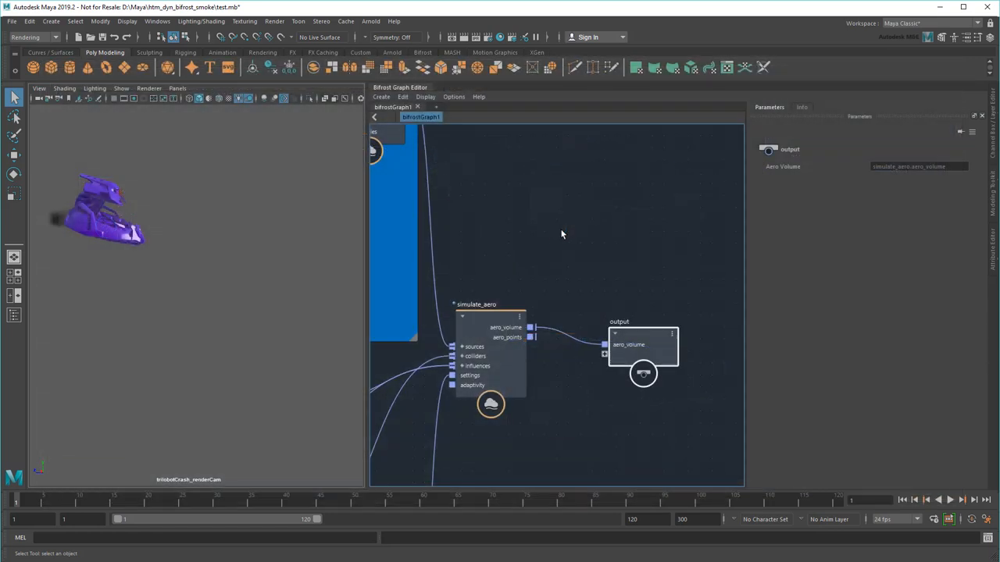
- Add a file_cache node from the node search between simulate_aero and output
key(Tab)
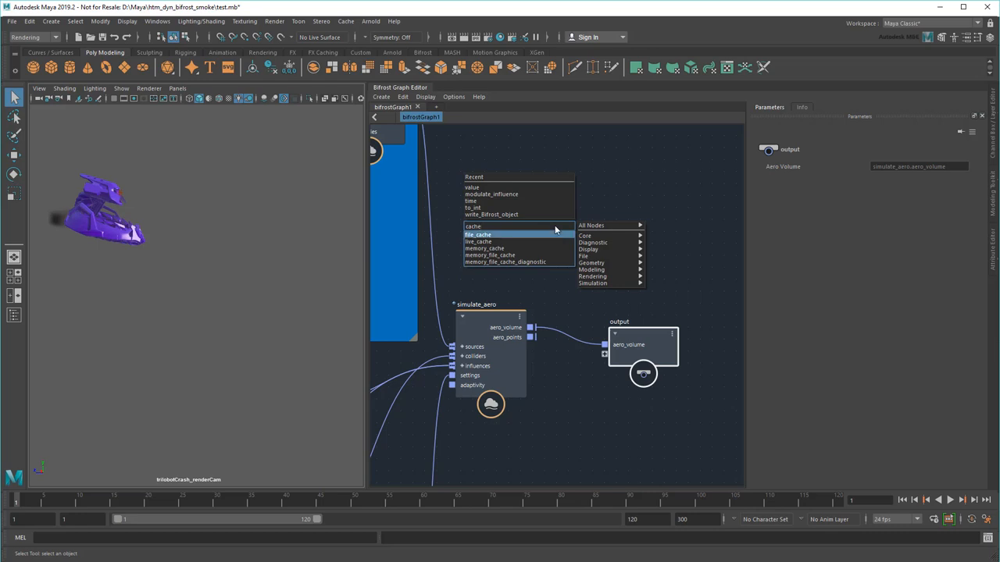
click(478, 234)
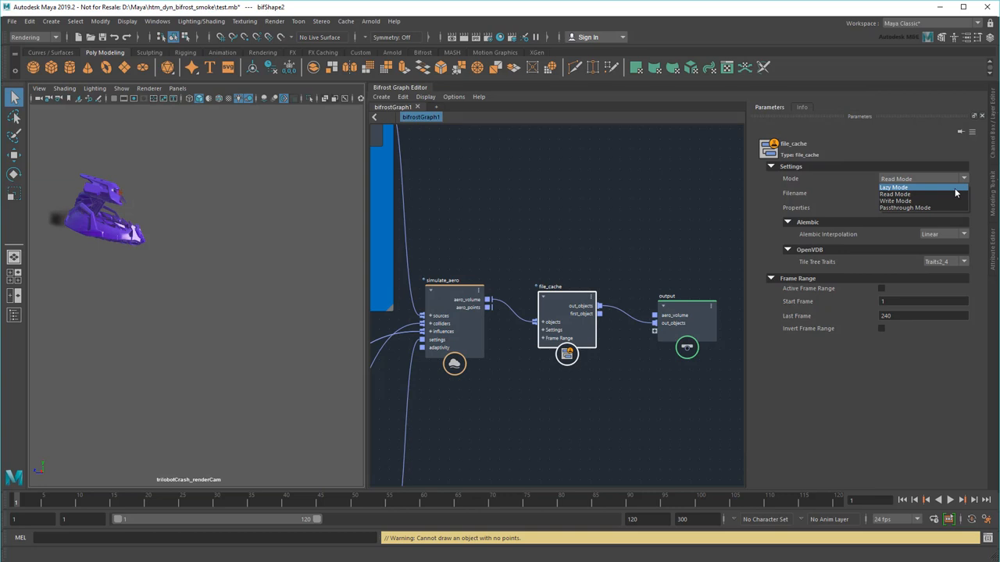
mouse_move(946, 200)
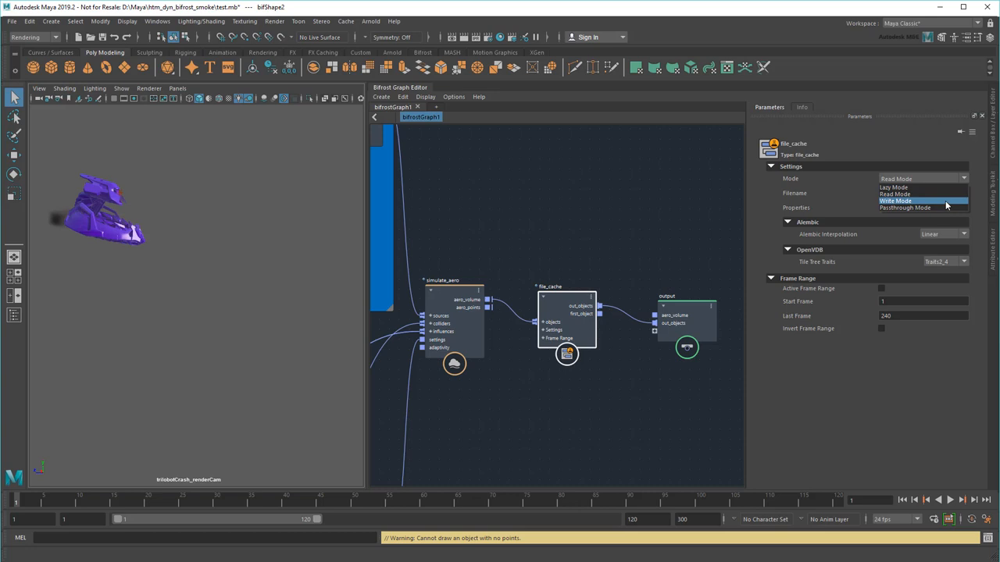
mouse_move(922, 208)
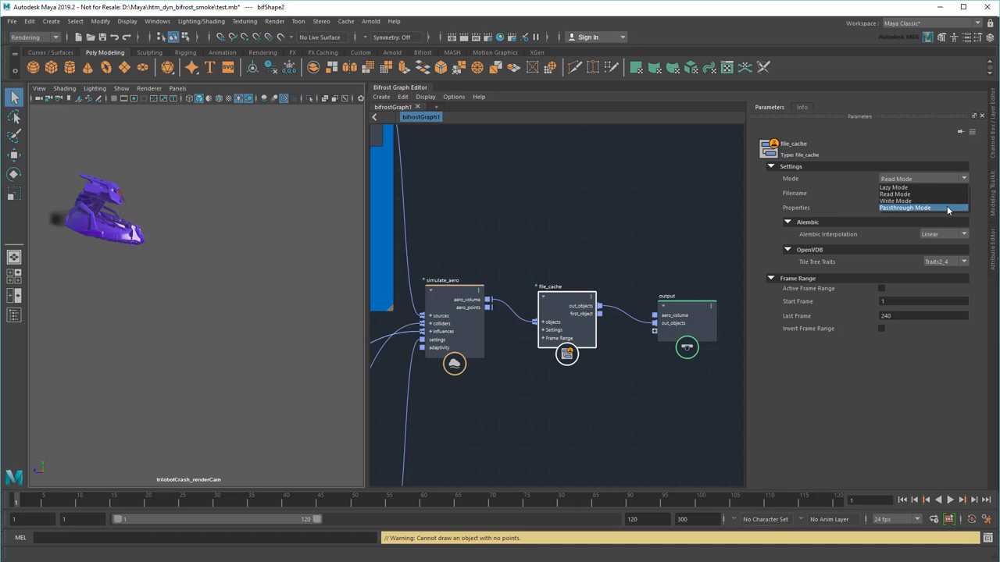
mouse_move(922, 200)
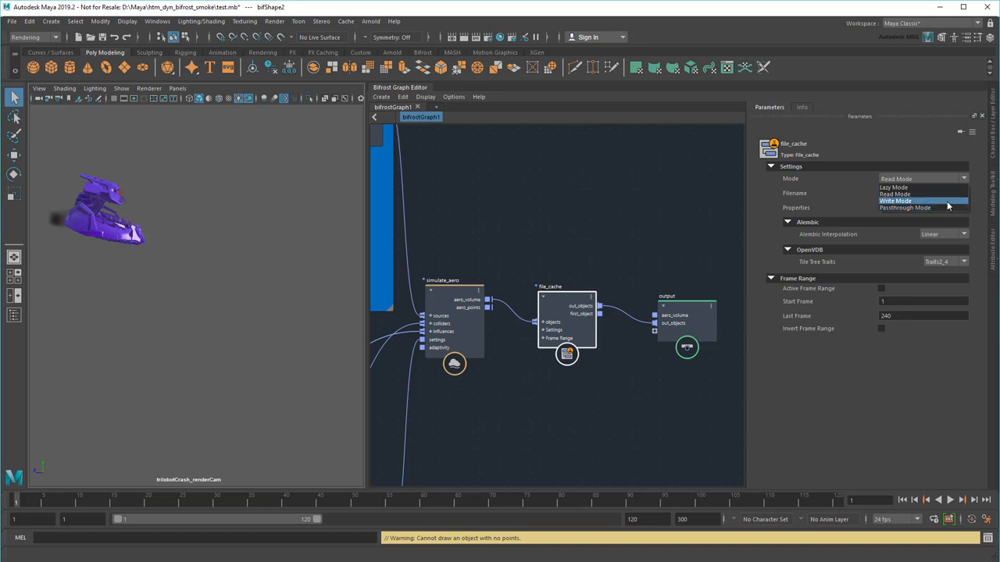
- Set the file_cache node's Mode to Write Mode
click(896, 199)
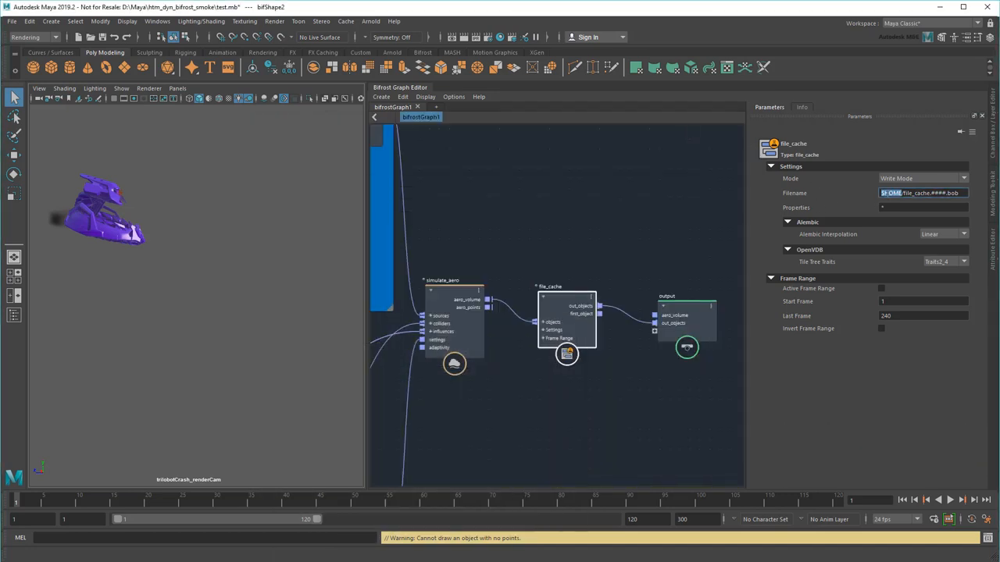
- Paste the cache folder path ending in bifrost_cache.####.bob into the Filename field
key(ctrl+v)
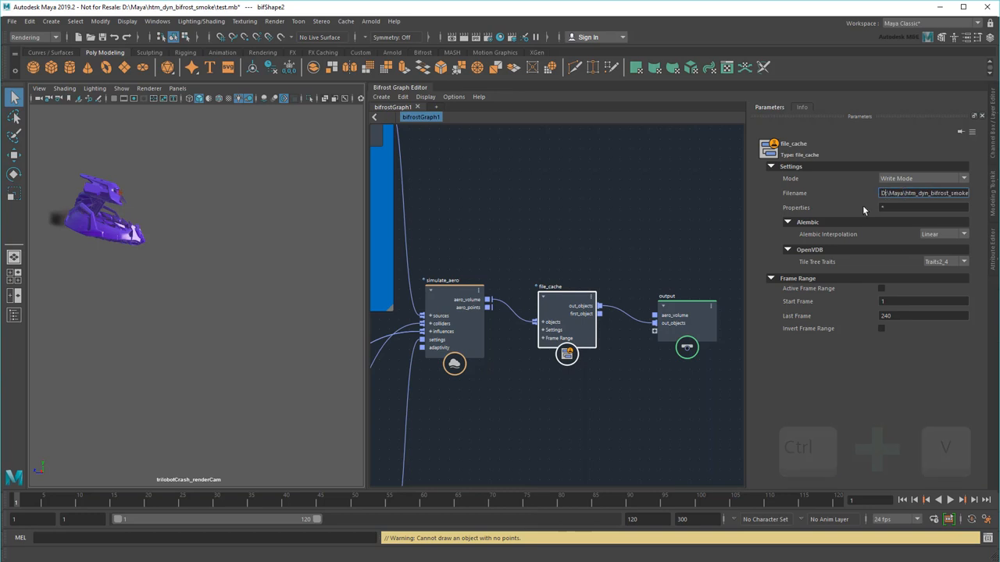
key(ctrl+v)
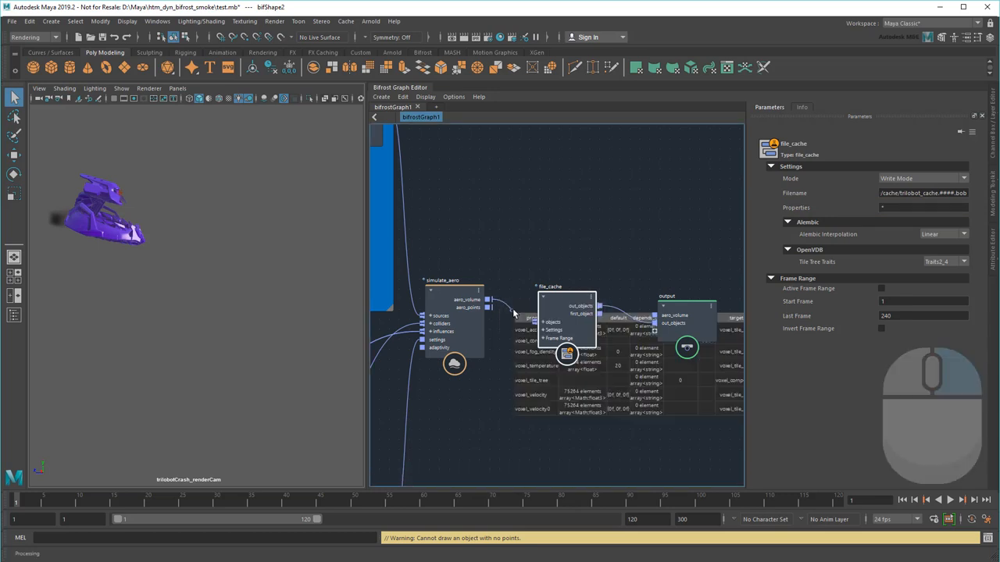
- List voxel_f…, voxel_velocity and voxel_component property names in the file_cache Properties field
click(570, 300)
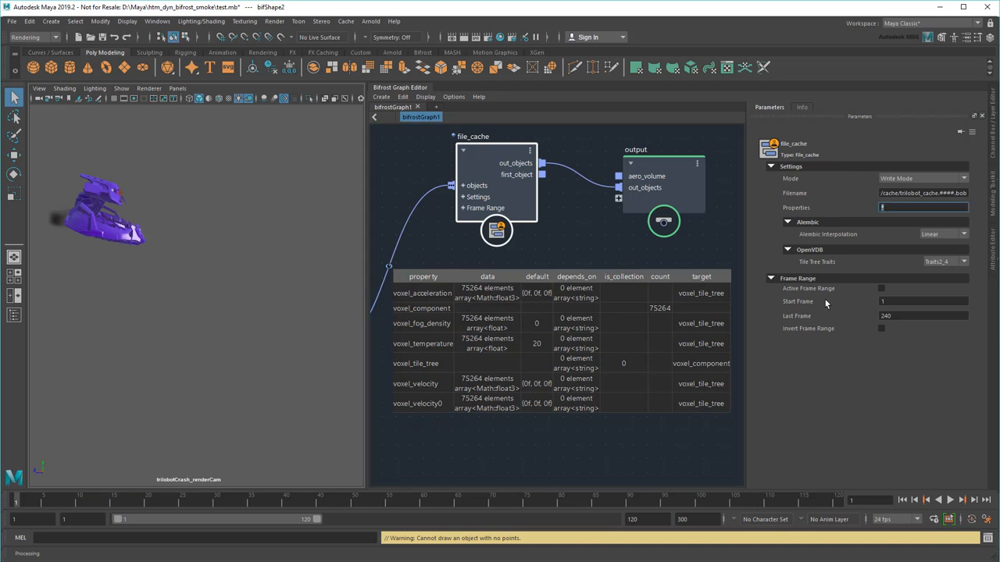
text(voxel_f)
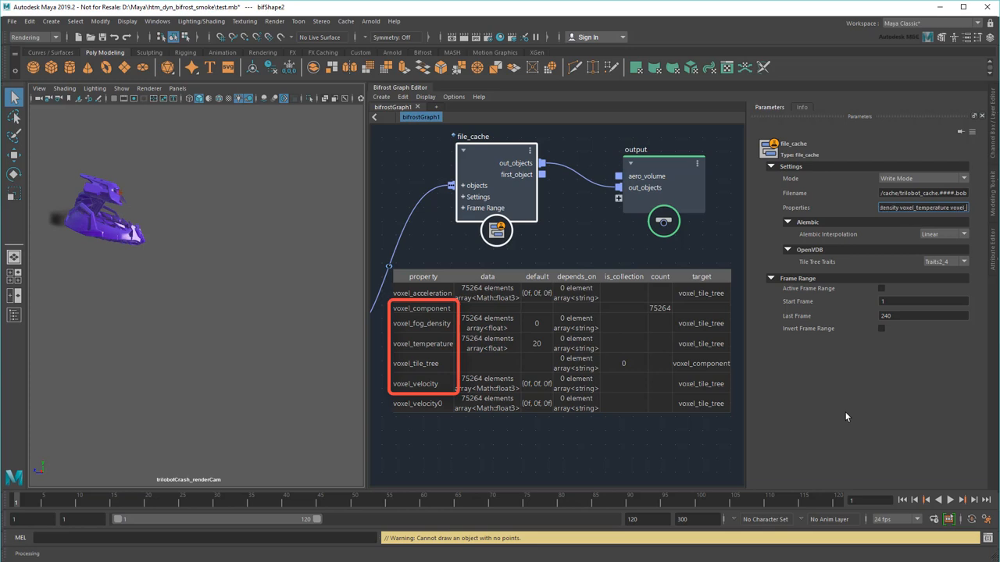
text(voxel_velocity voxel_component)
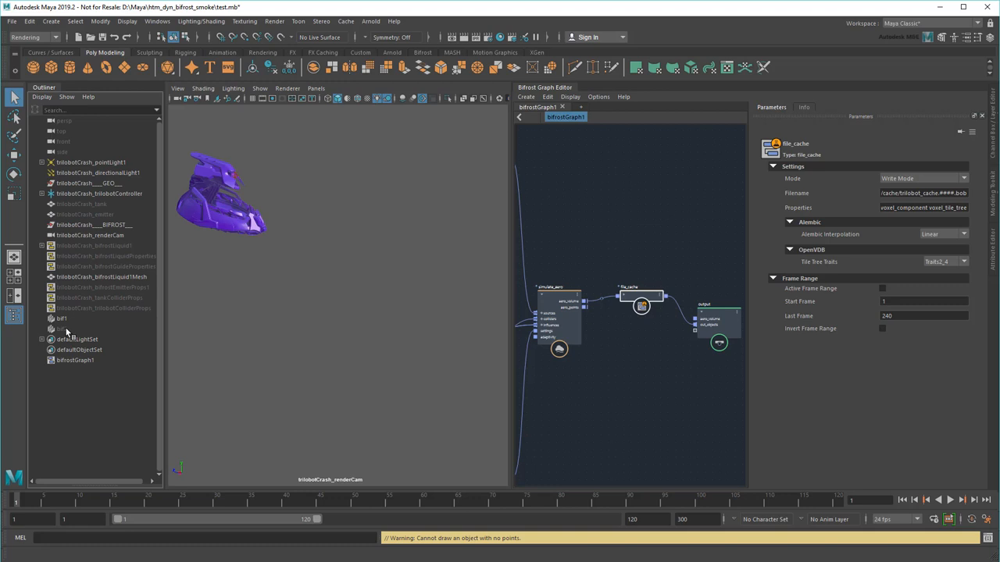
mouse_move(62, 331)
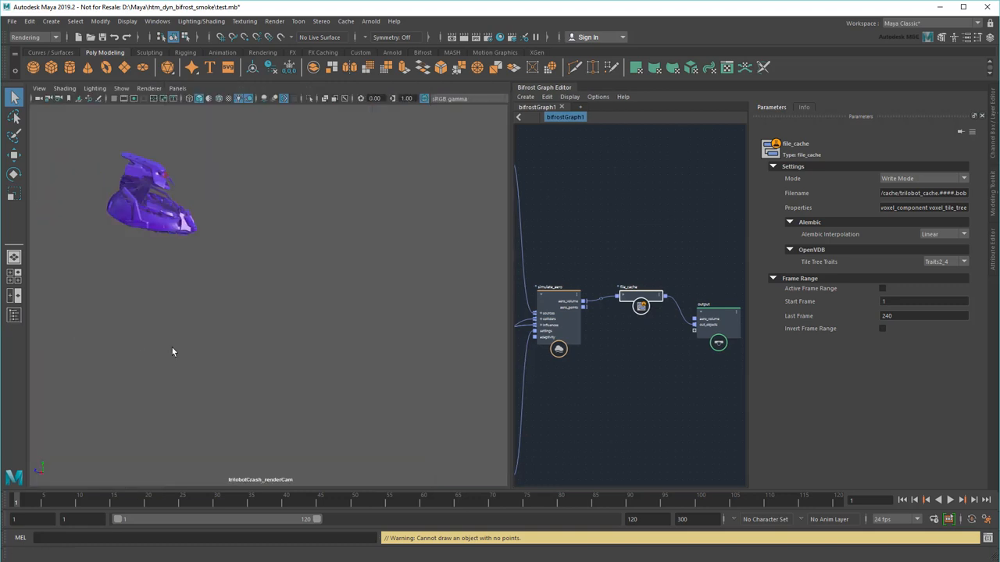
- Run the timeline to write bifrost_cache .bob files through frame 120, check the cache folder, and close it
click(950, 500)
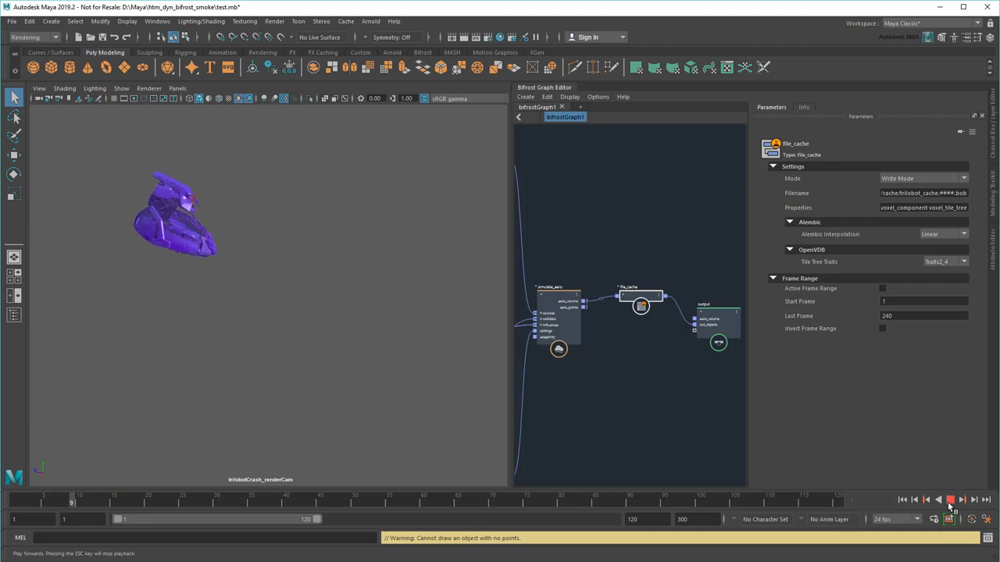
click(950, 500)
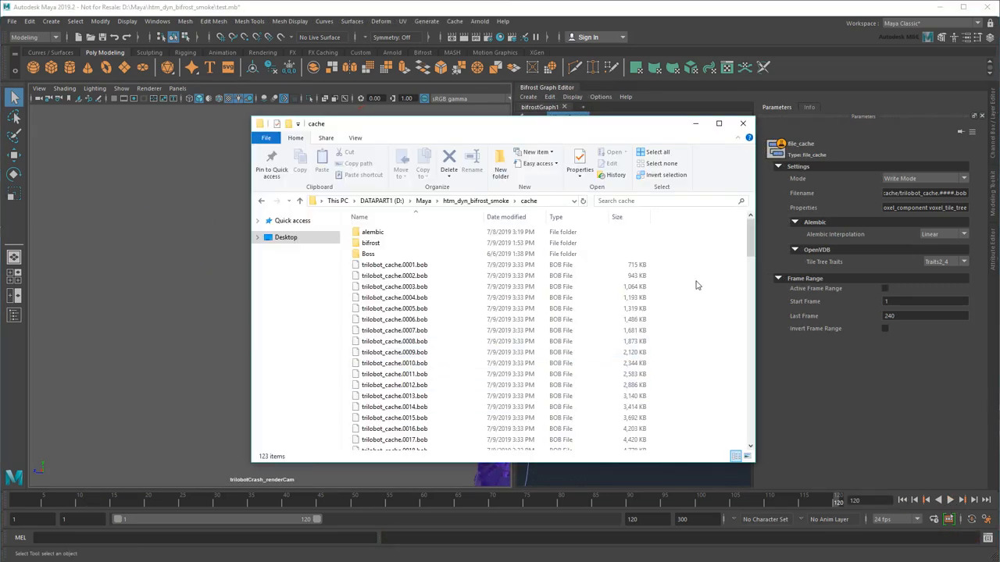
scroll(down, 3)
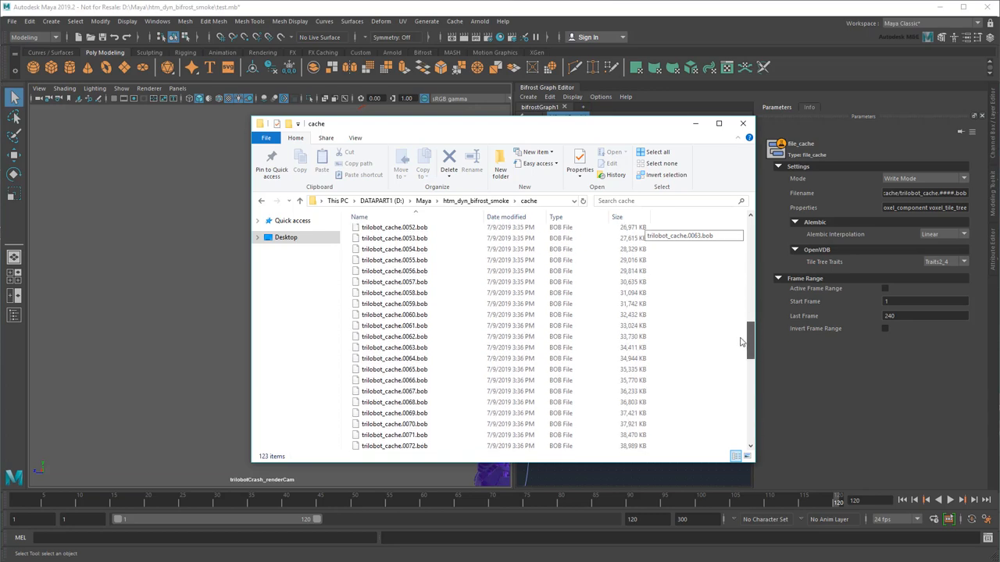
scroll(down, 3)
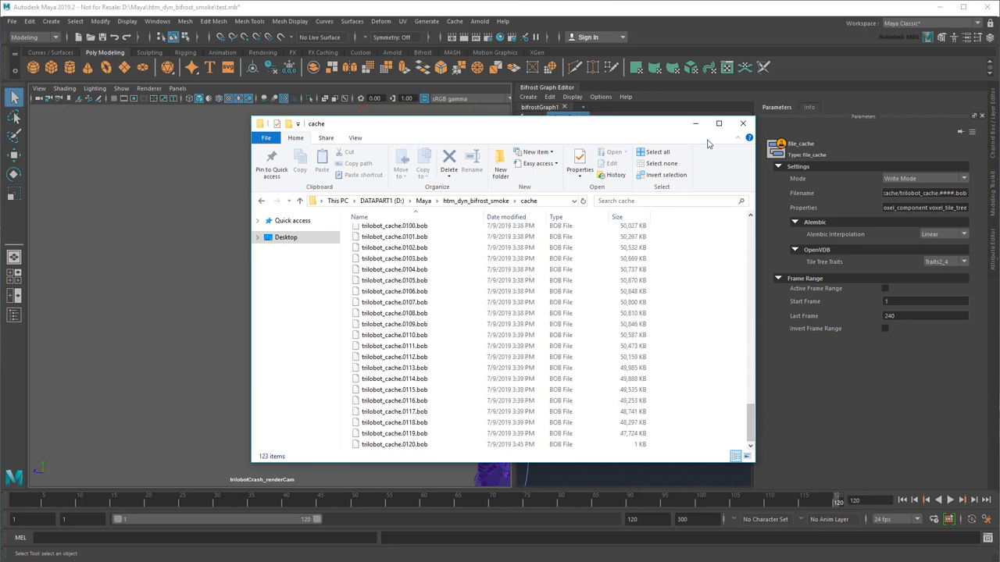
click(742, 124)
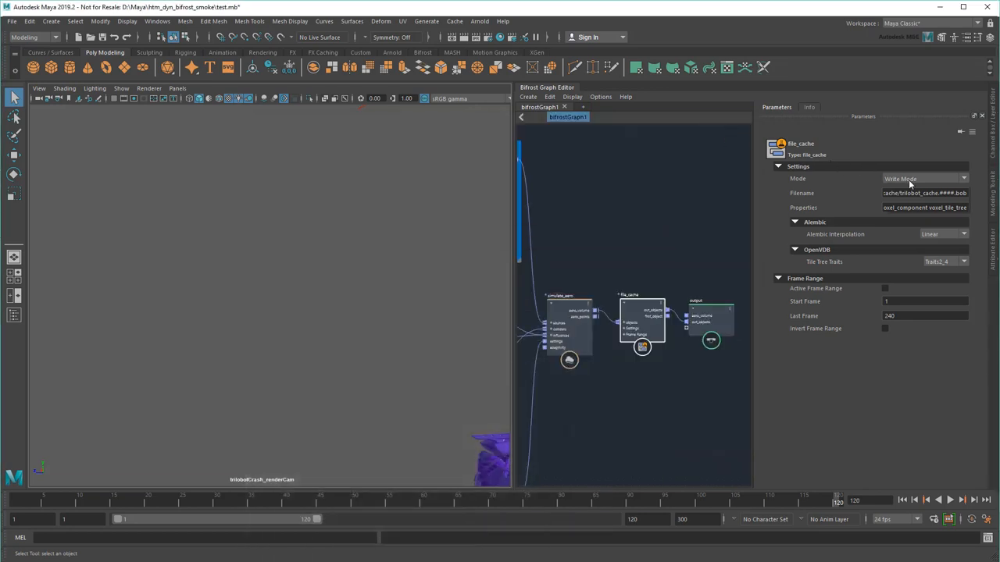
- Unhide the scene objects with Shift+H and play back the cached smoke behind the model
key(shift+h)
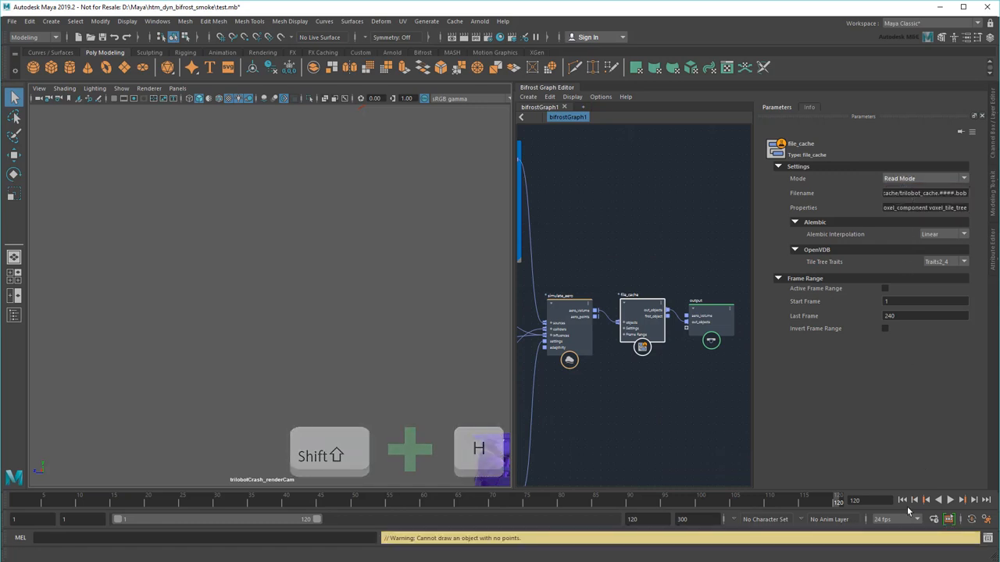
click(949, 499)
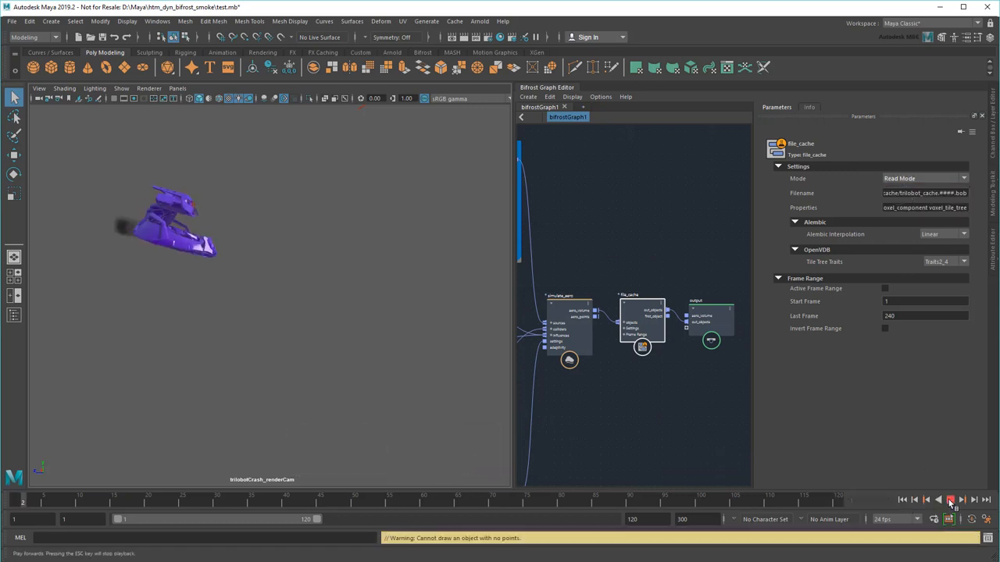
click(951, 500)
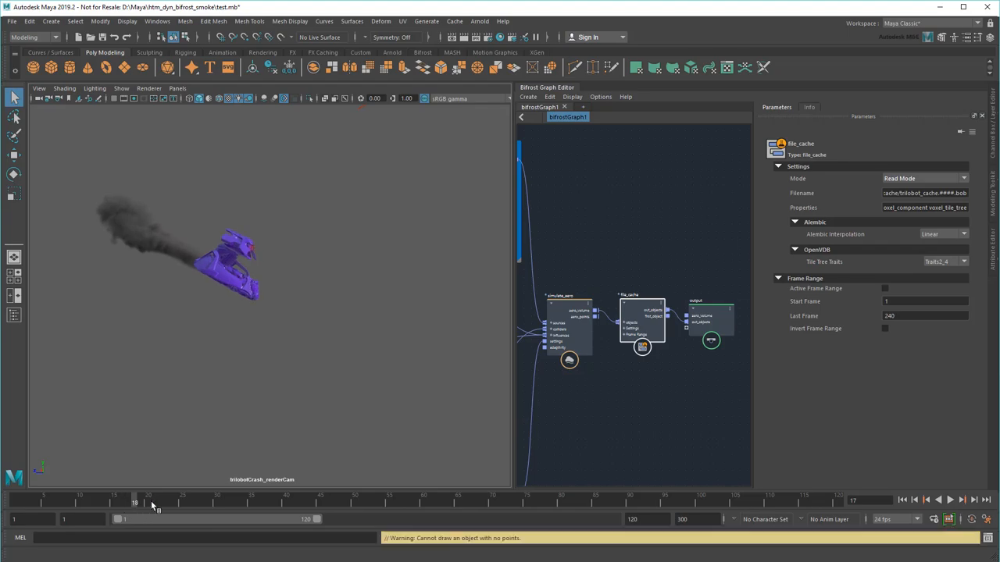
click(950, 500)
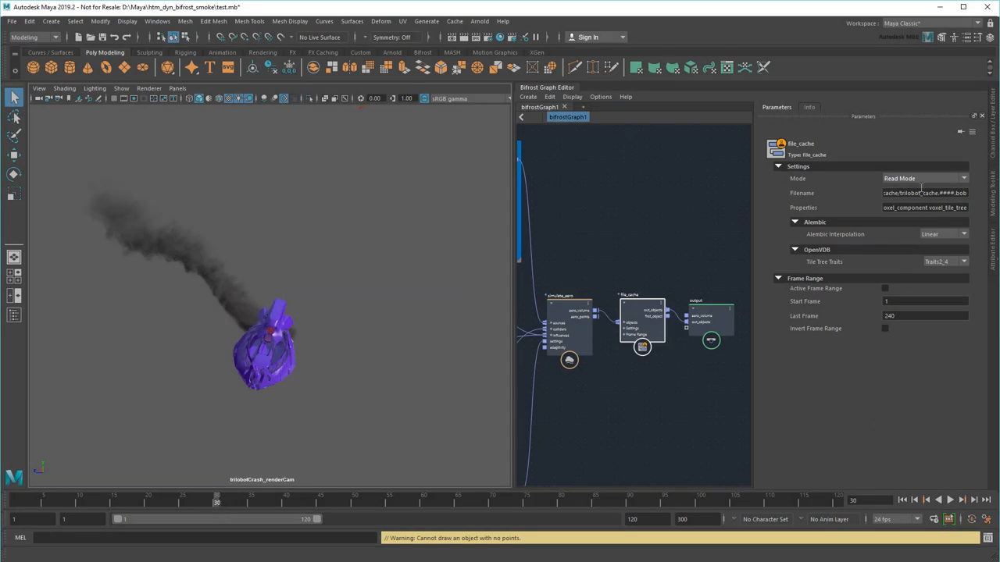
- Review the cache Mode and aero Style options, then play the final crash-landing scene's smoke trail
click(925, 178)
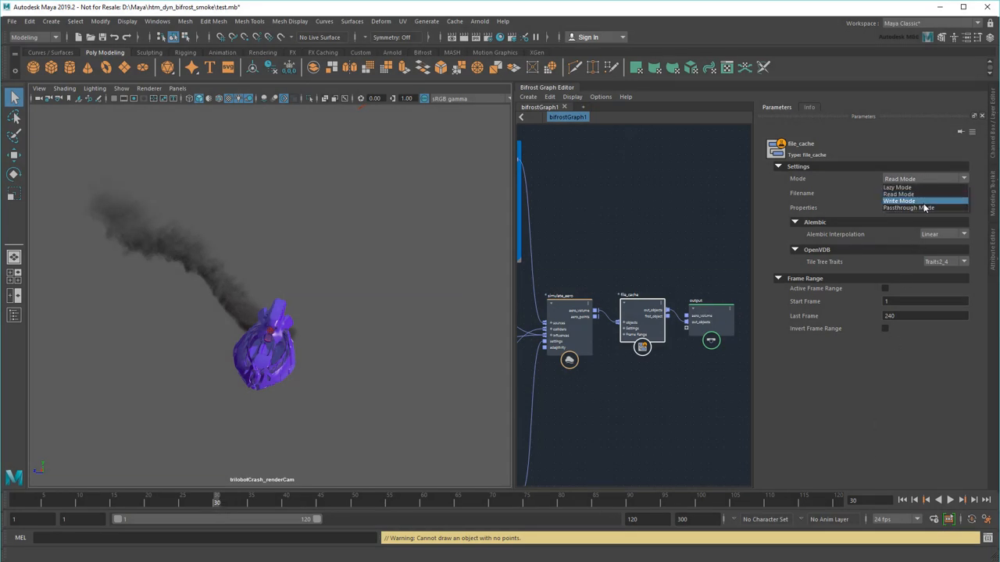
click(908, 206)
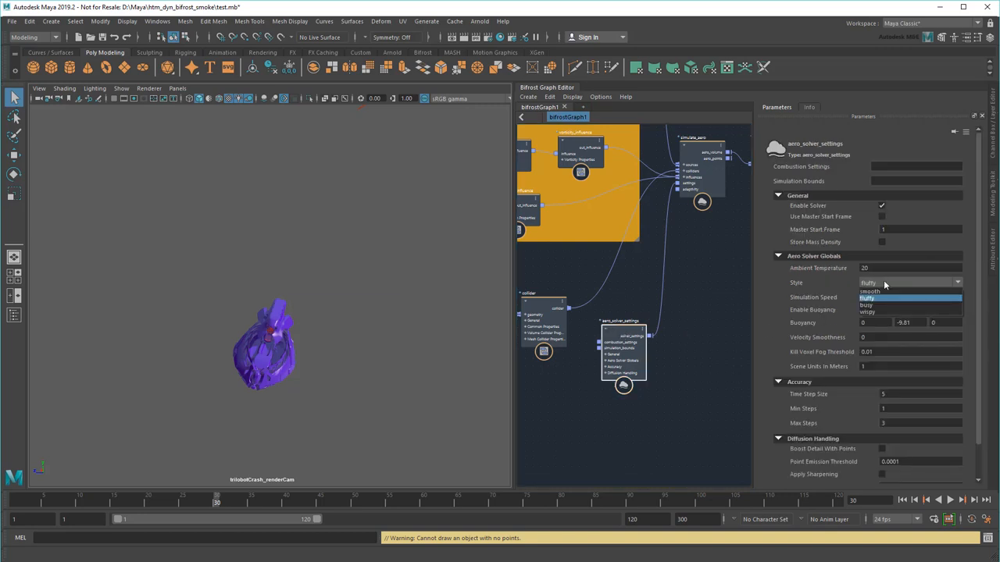
click(867, 312)
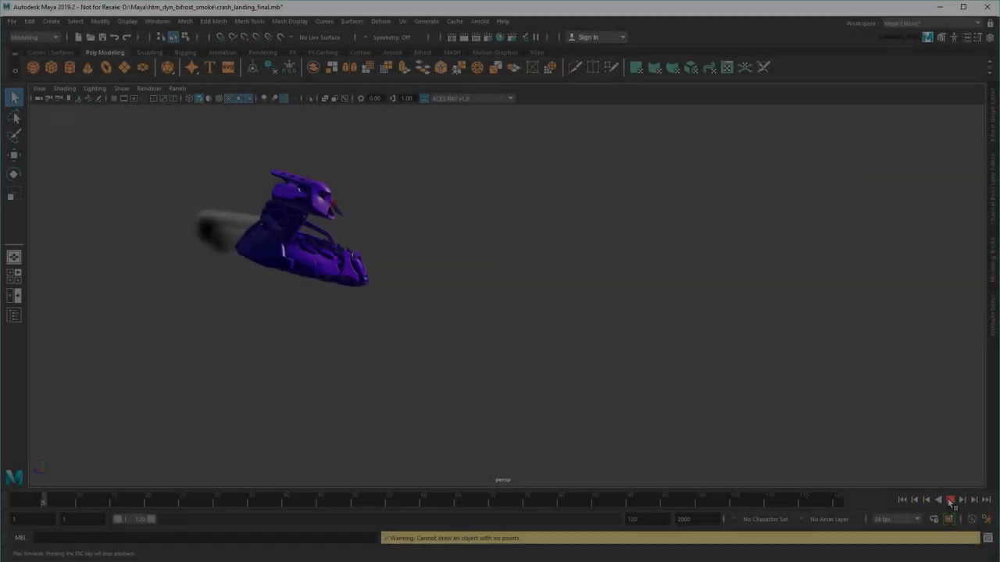
click(950, 500)
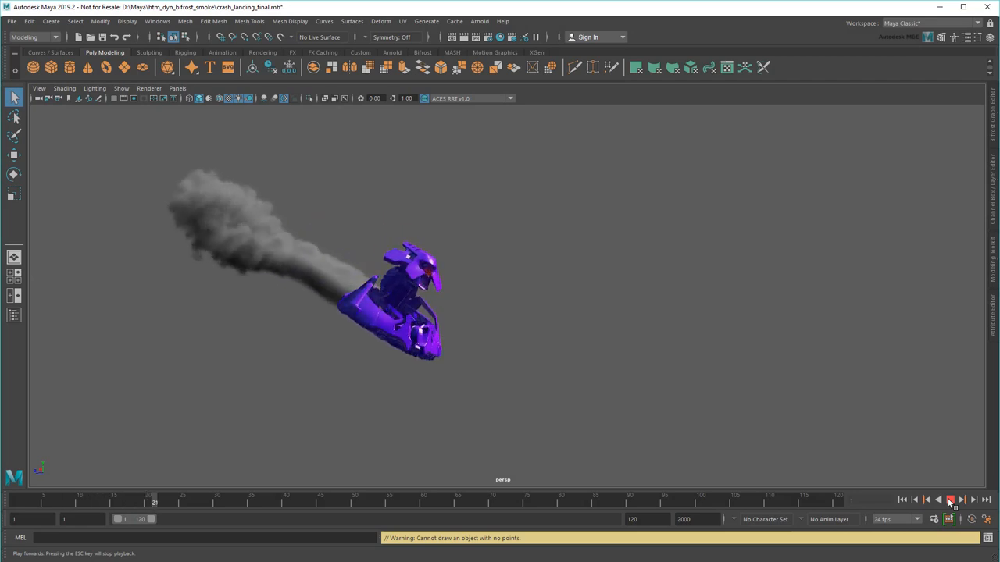
- Show all hidden objects so the HDR skydome sky and sea appear behind the model
click(949, 500)
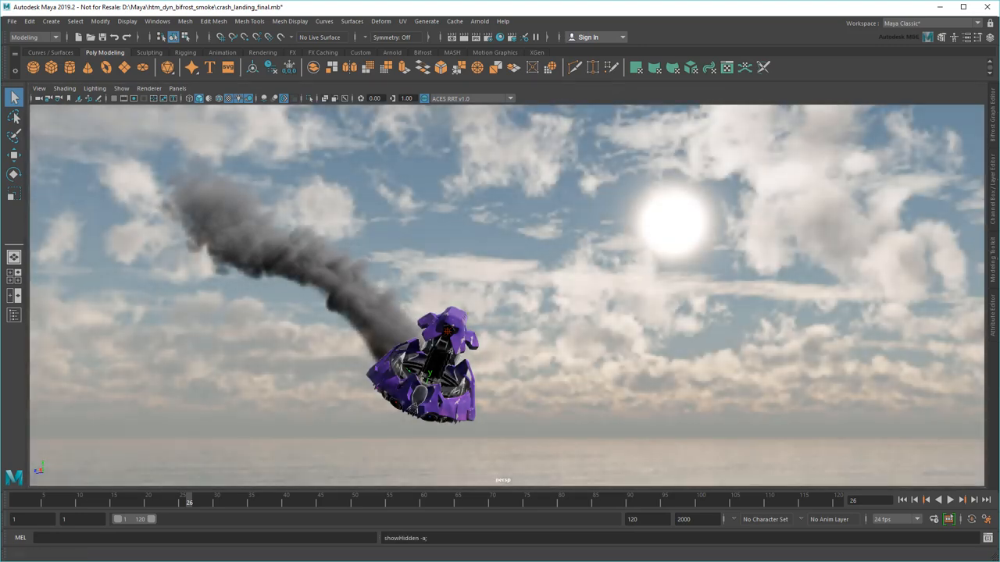
- Render the smoking vehicle against the cloudy sky in Arnold RenderView, then stop the render
click(478, 22)
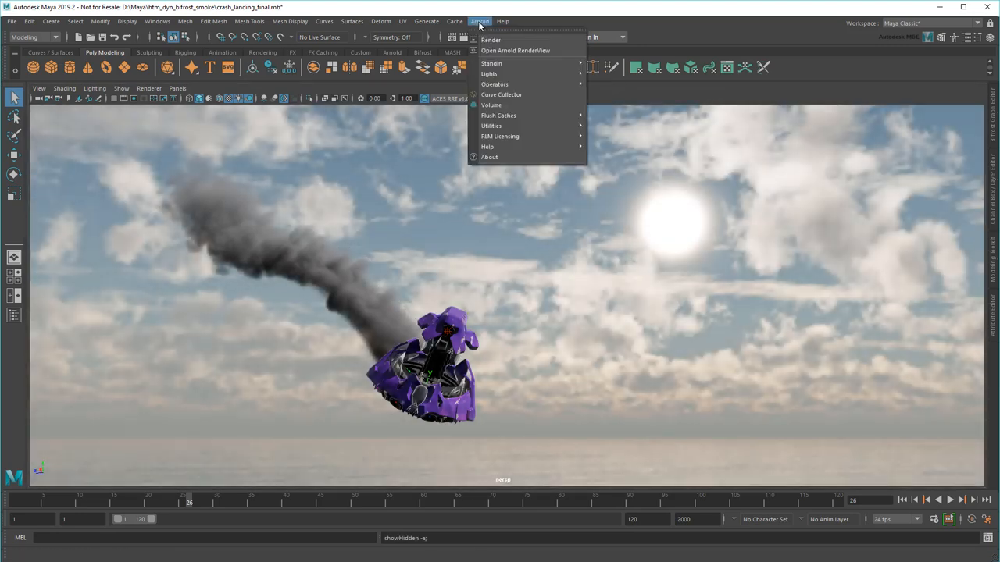
click(515, 50)
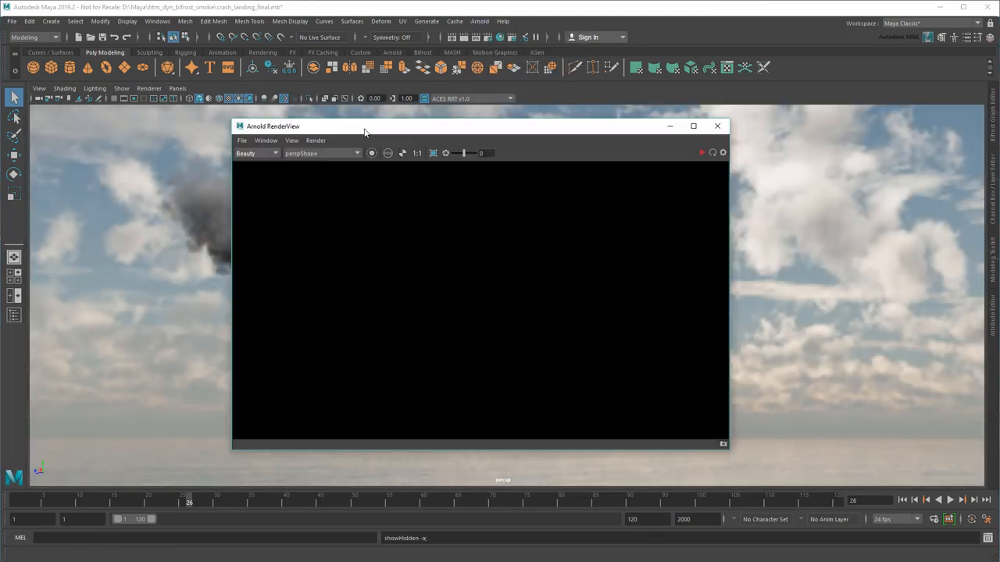
click(710, 153)
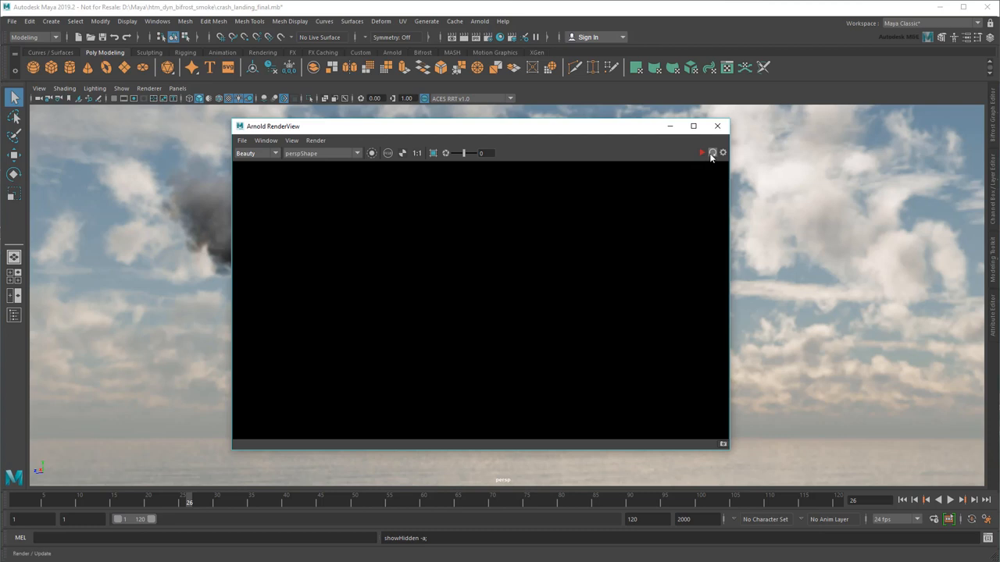
click(700, 153)
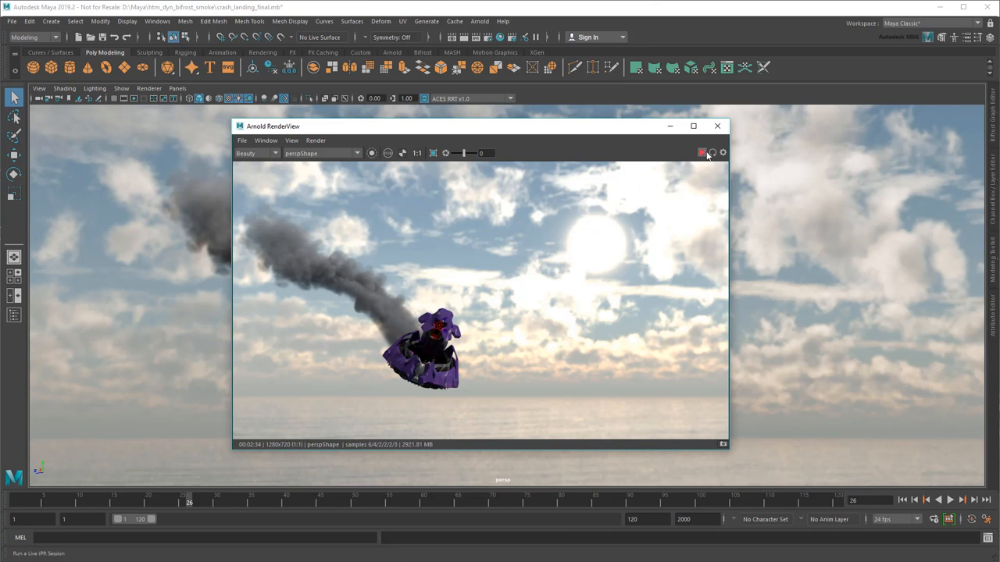
click(710, 153)
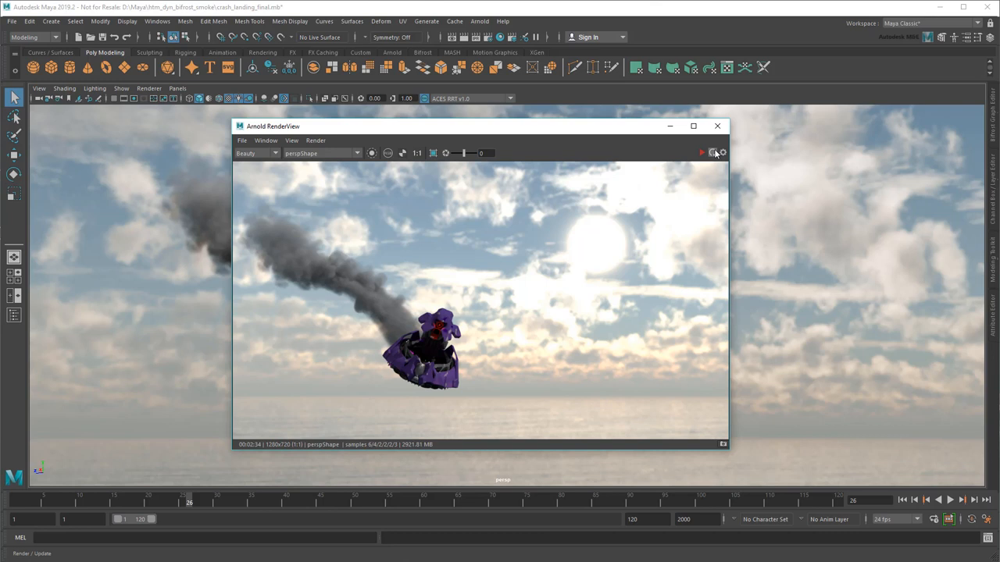
click(715, 125)
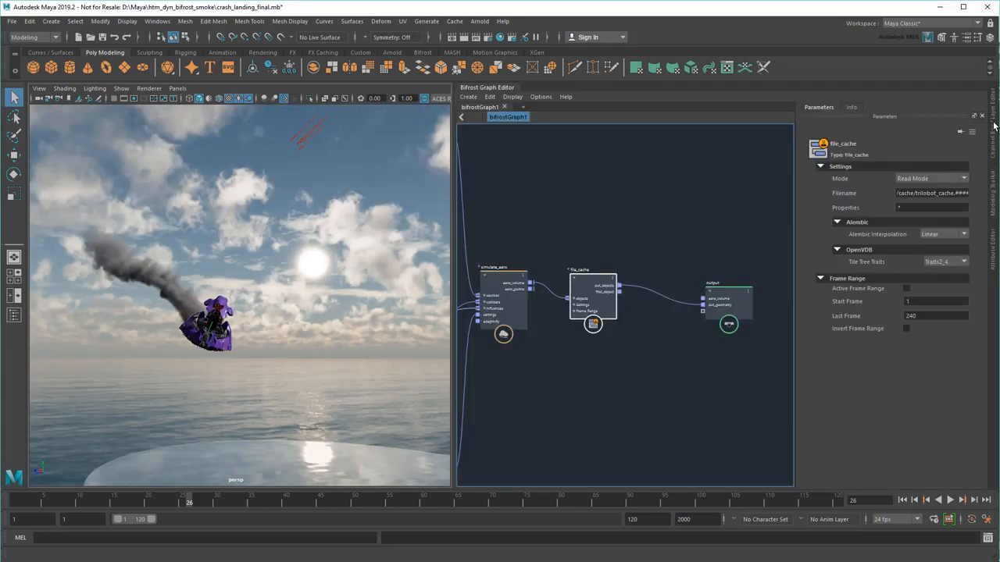
- Add an assign_material node via Tab search and wire it between file_cache and output
key(Tab)
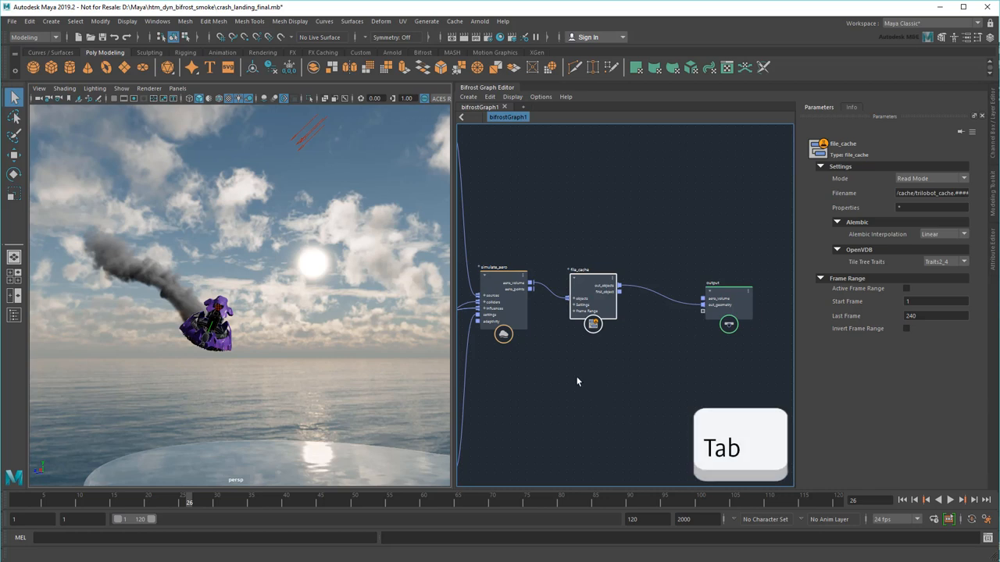
text(assign)
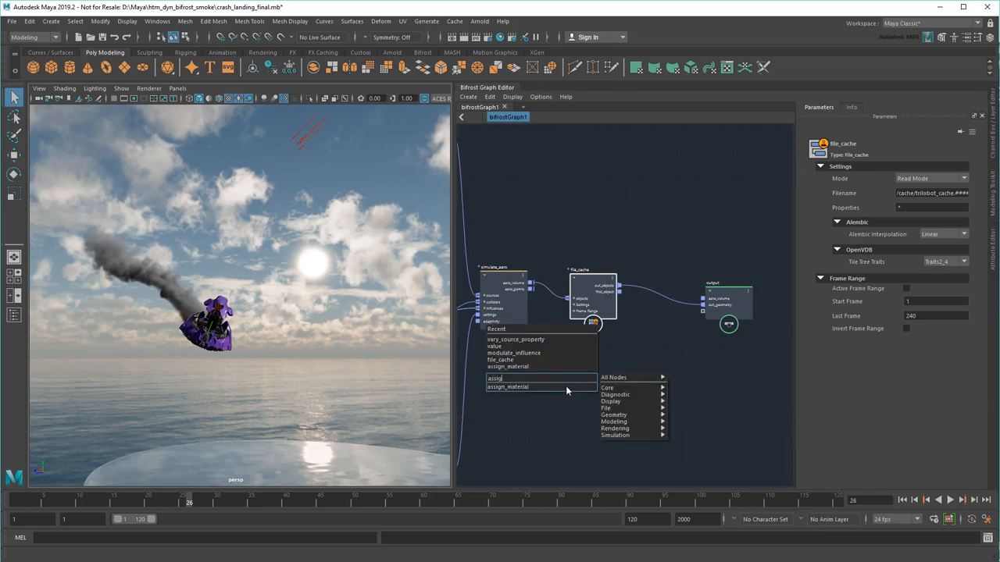
click(508, 387)
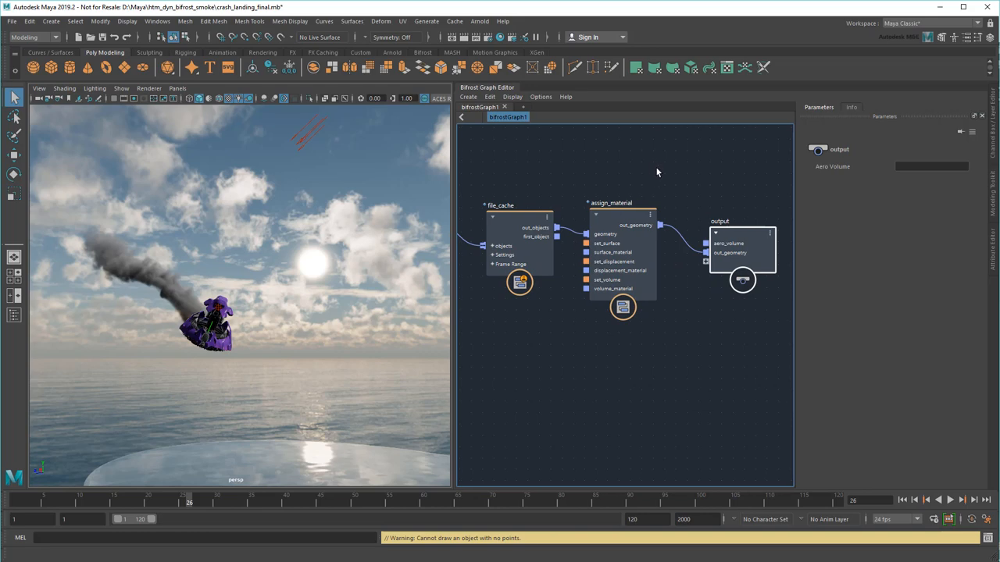
mouse_move(570, 114)
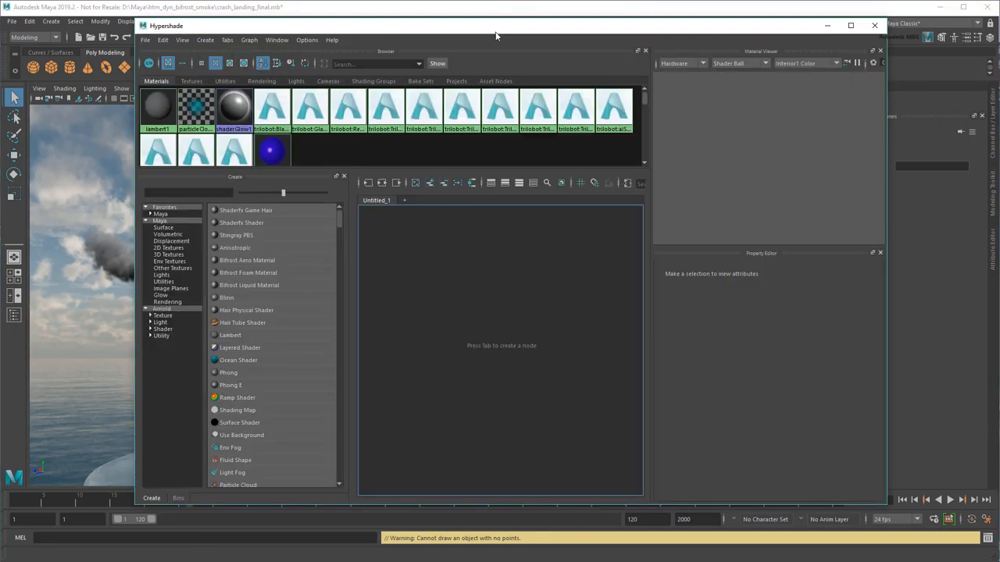
- Create aiStandardVolume1 from Hypershade's Arnold > Shader category
click(163, 309)
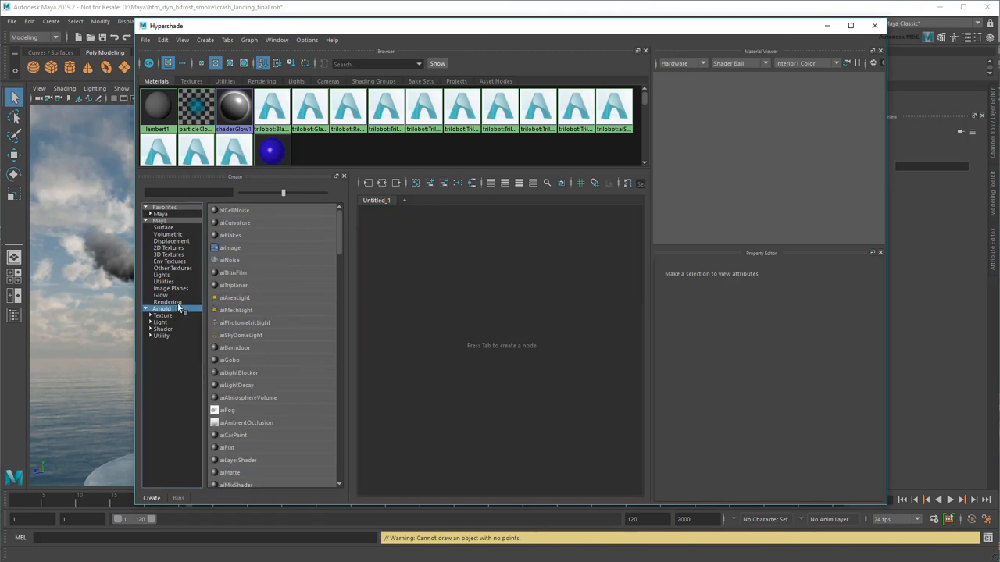
scroll(down, 3)
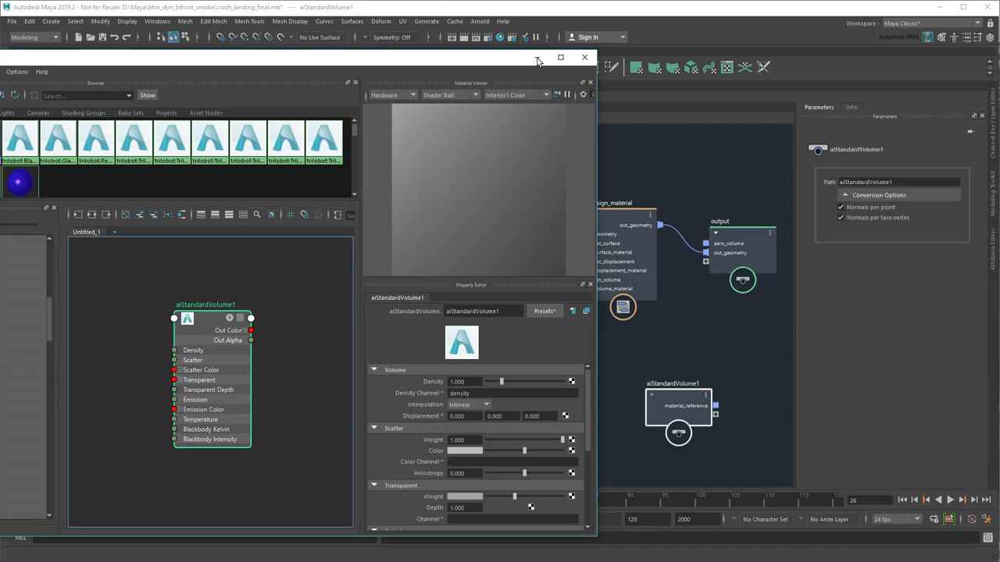
- Connect aiStandardVolume1's material_reference to assign_material's volume_material port
click(584, 56)
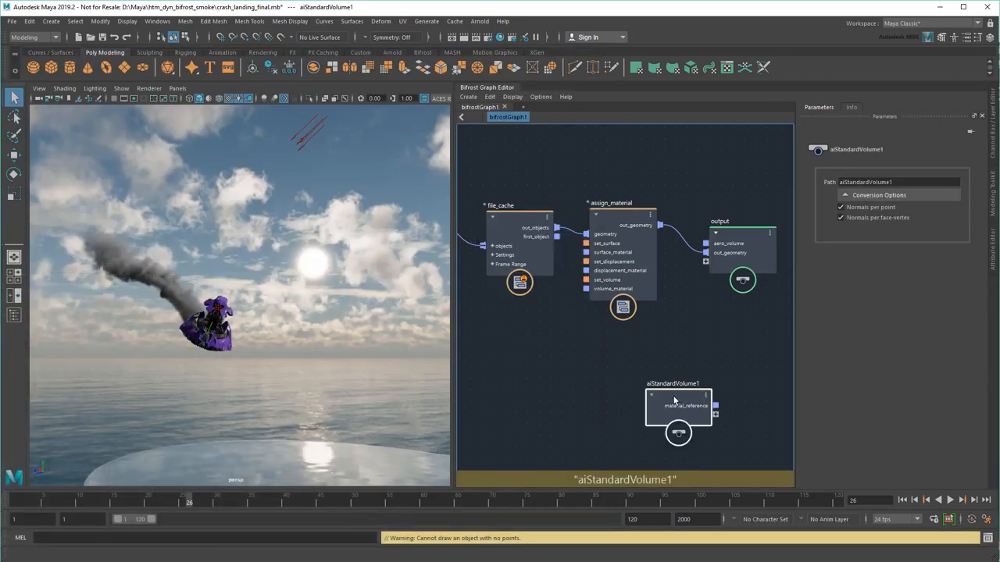
drag(678, 403, 515, 363)
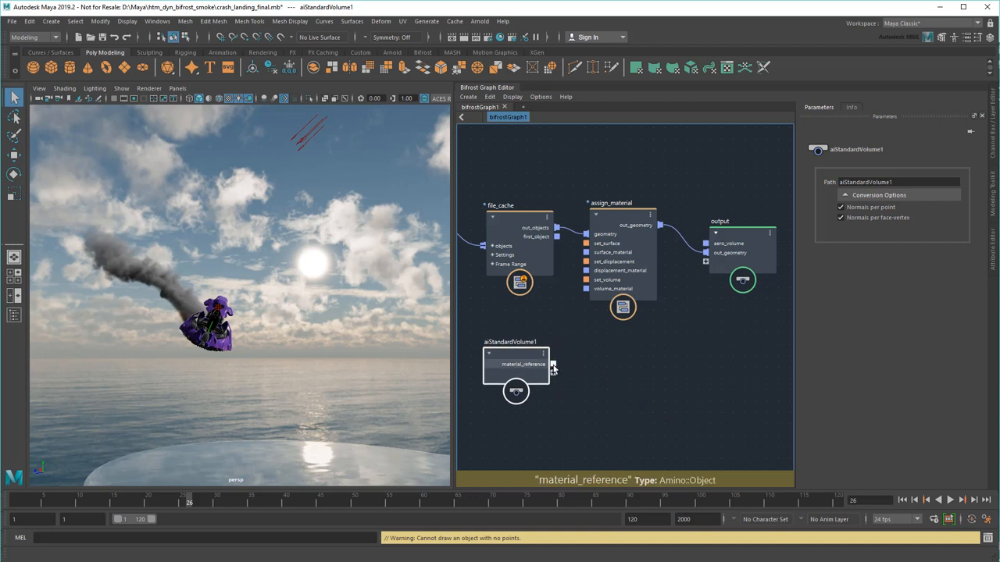
drag(553, 364, 586, 287)
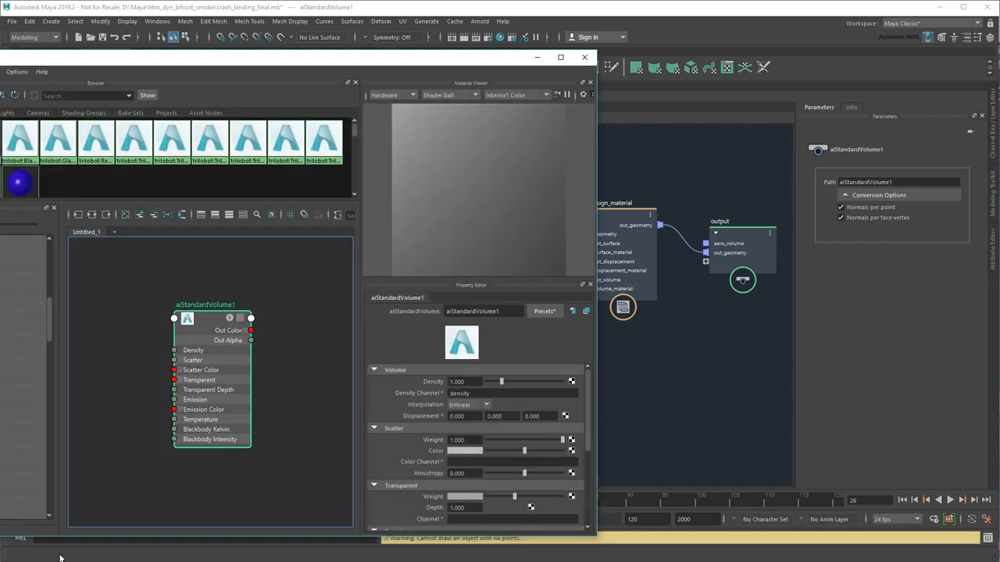
- Set Density Channel to voxel_fog_density and Temperature Channel to voxel_temperature
click(559, 57)
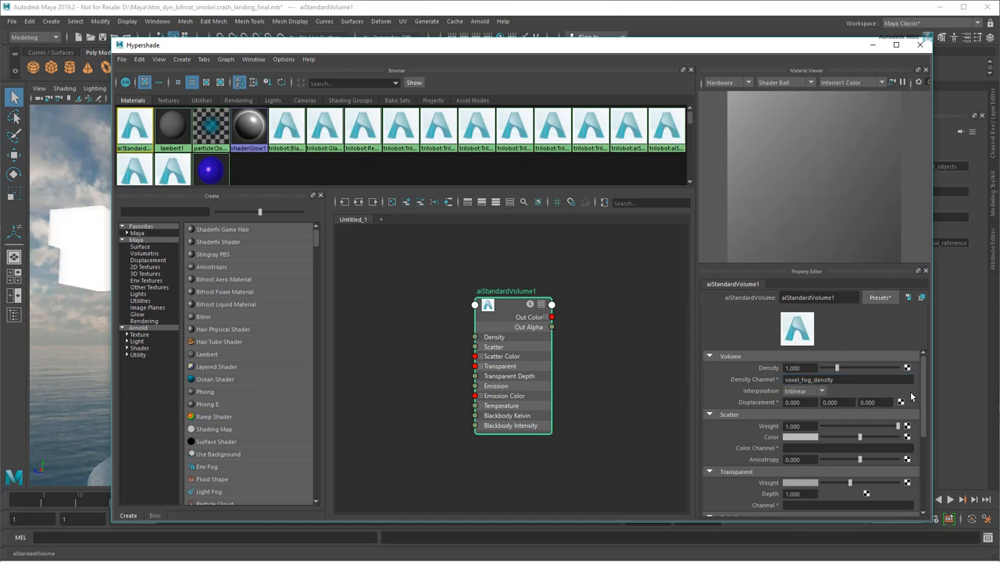
scroll(down, 3)
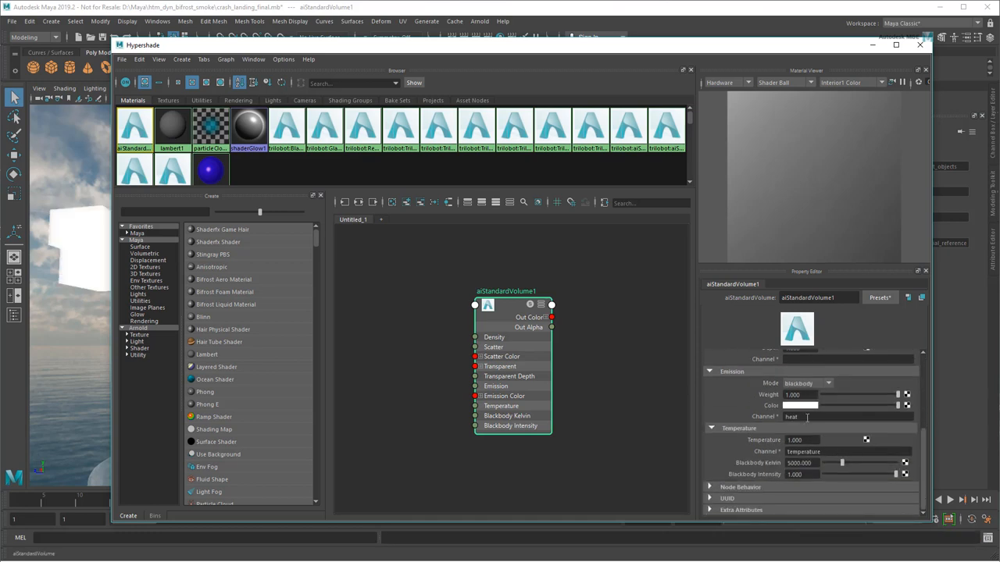
text(voxel_temperature)
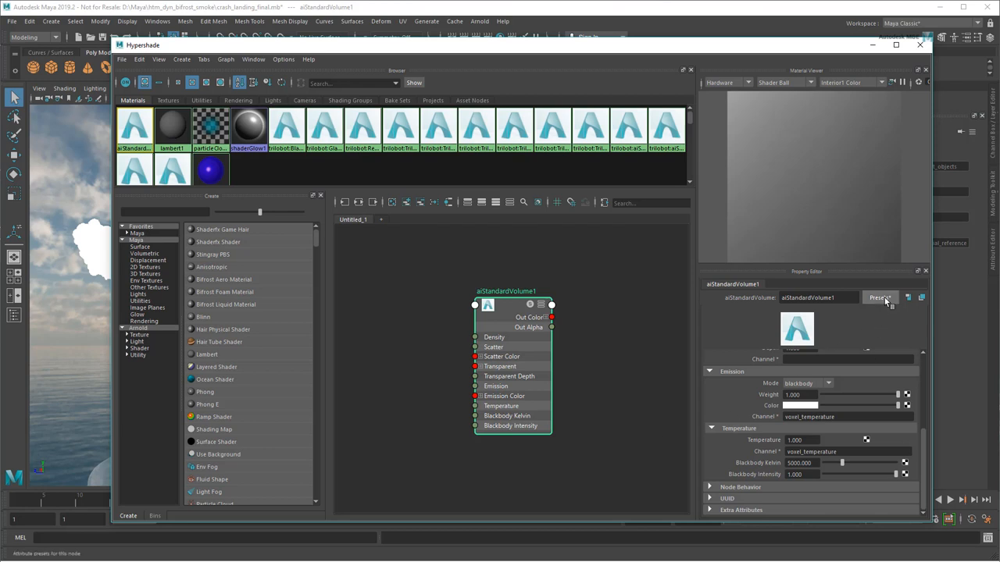
click(880, 296)
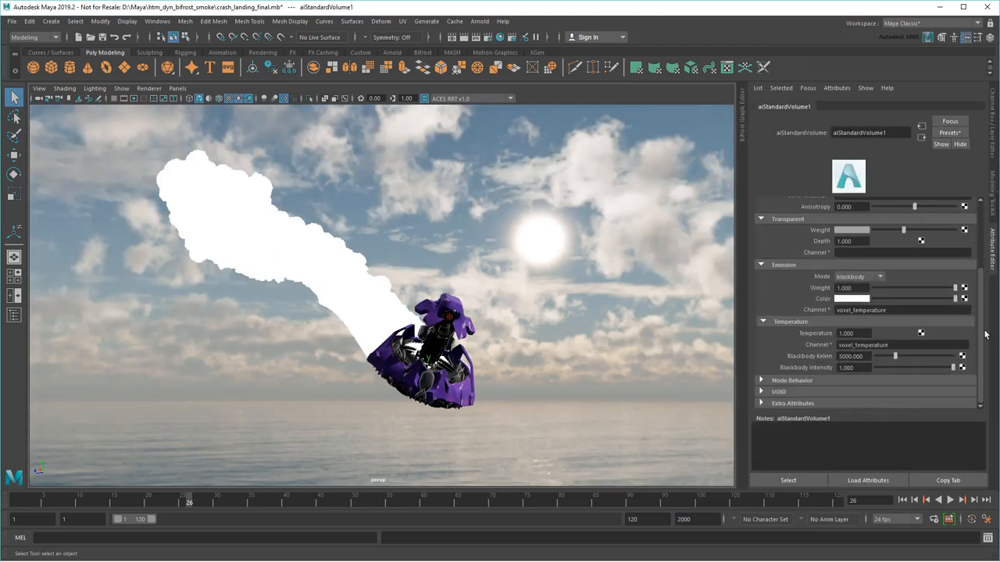
- Lower the smoke Density and set Blackbody Intensity to 0 so the trail stays dark grey
drag(895, 356, 836, 356)
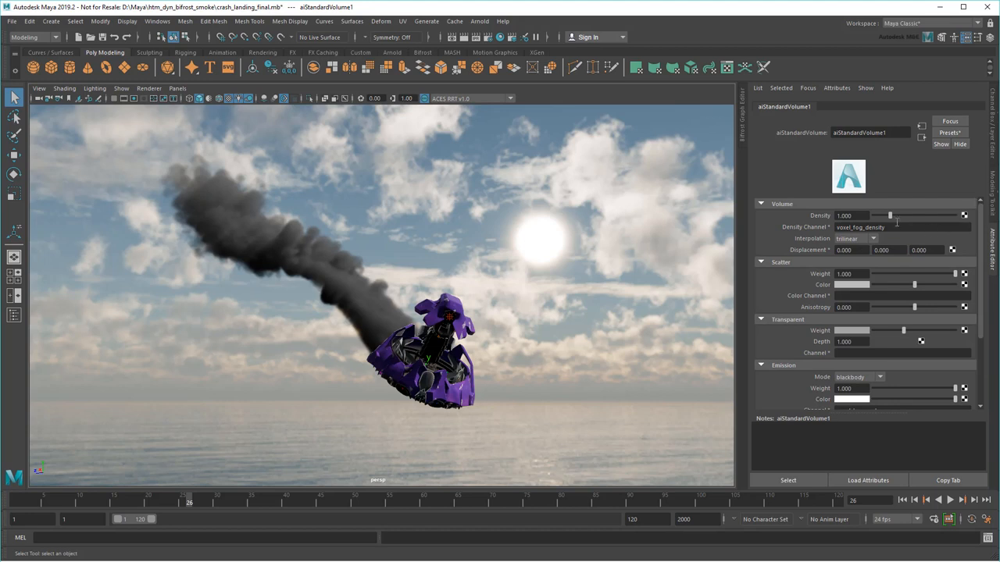
drag(888, 216, 883, 215)
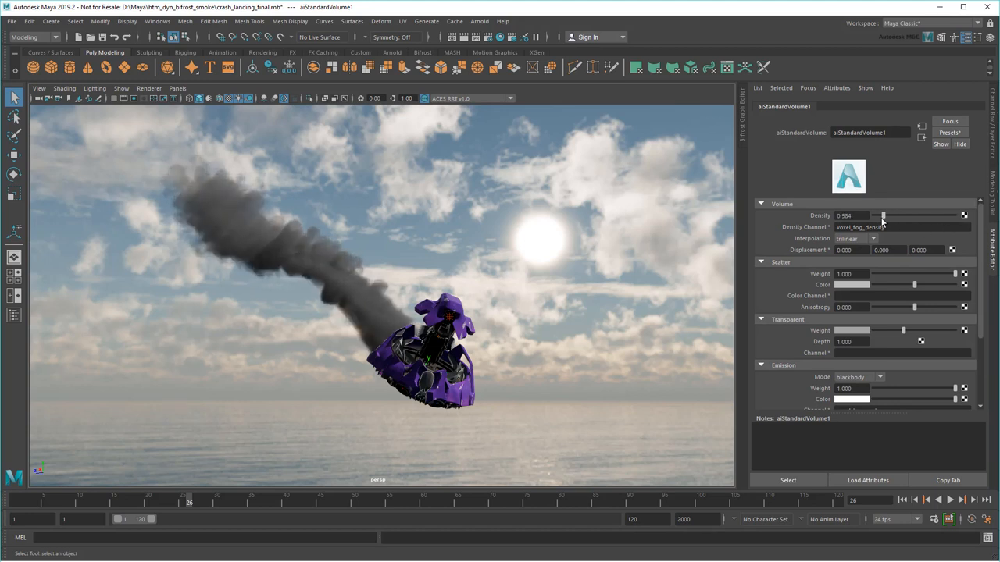
scroll(down, 3)
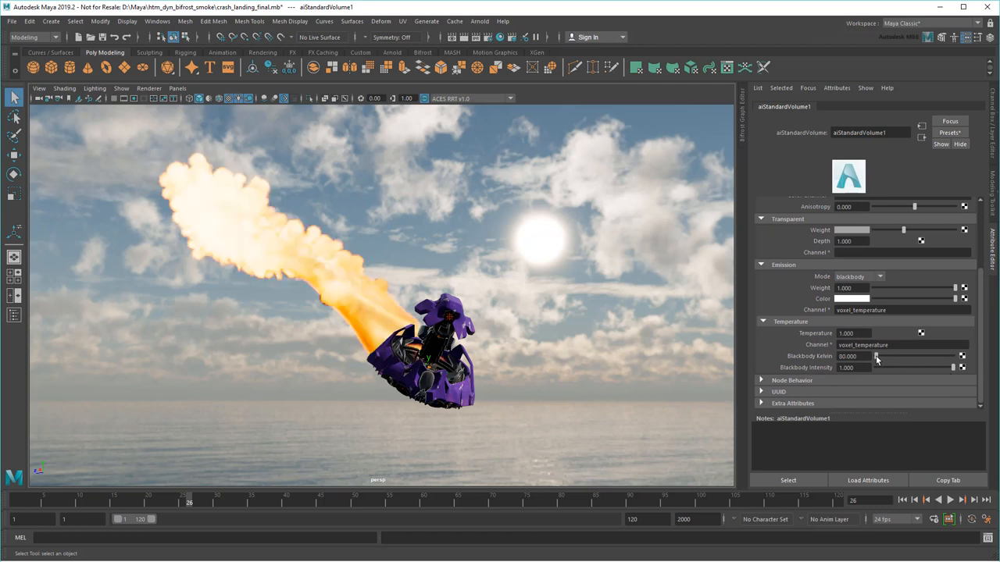
drag(953, 367, 874, 367)
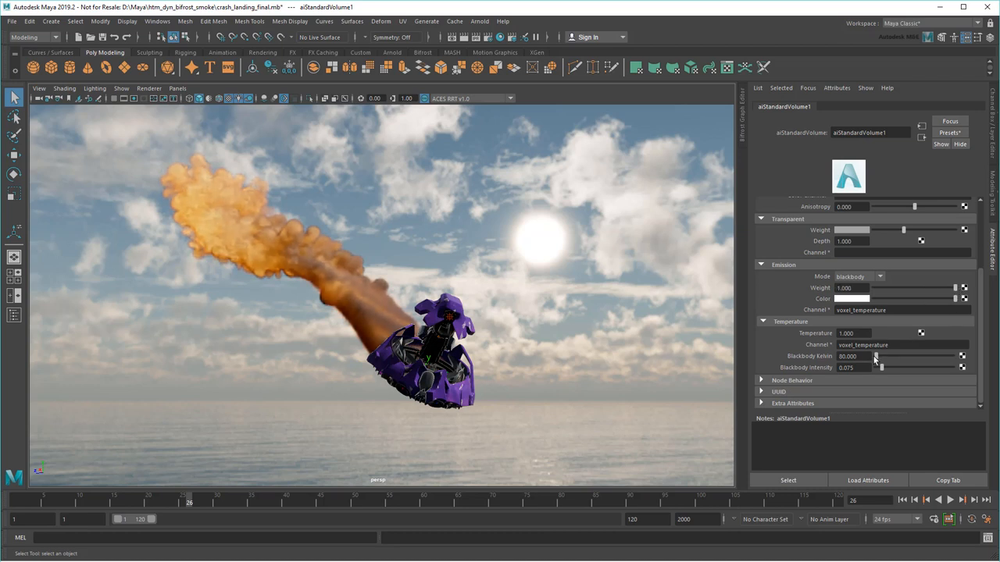
text(0.000)
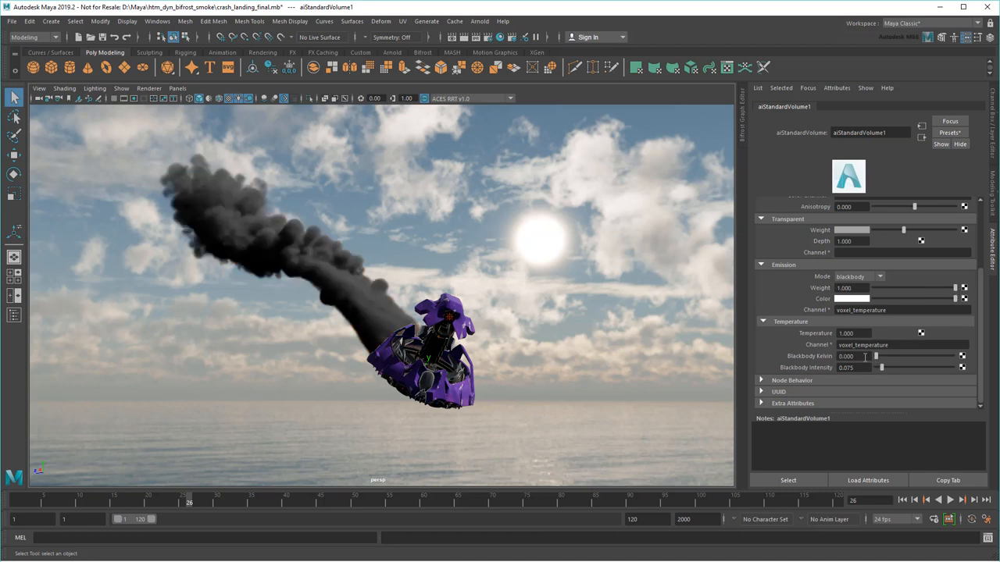
click(34, 38)
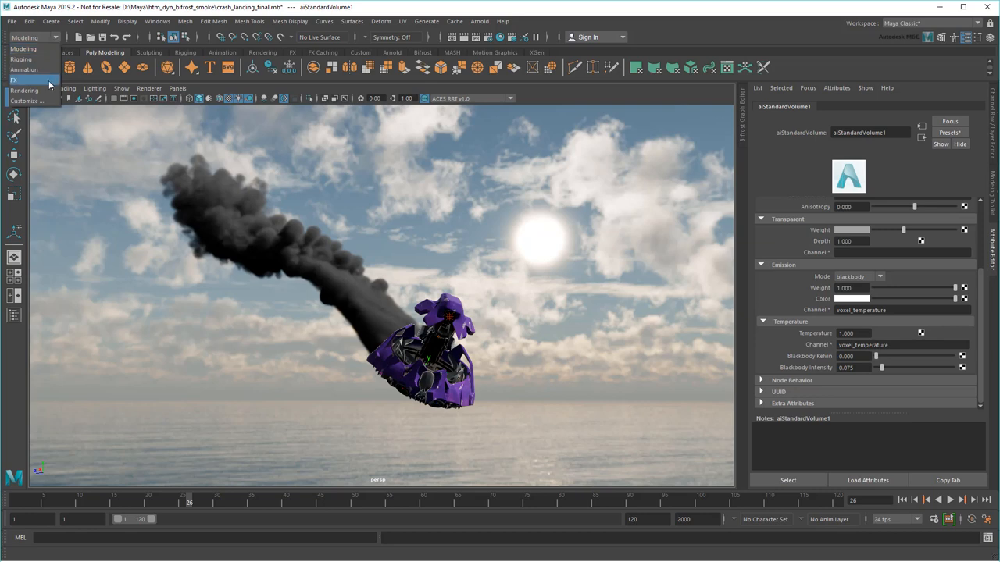